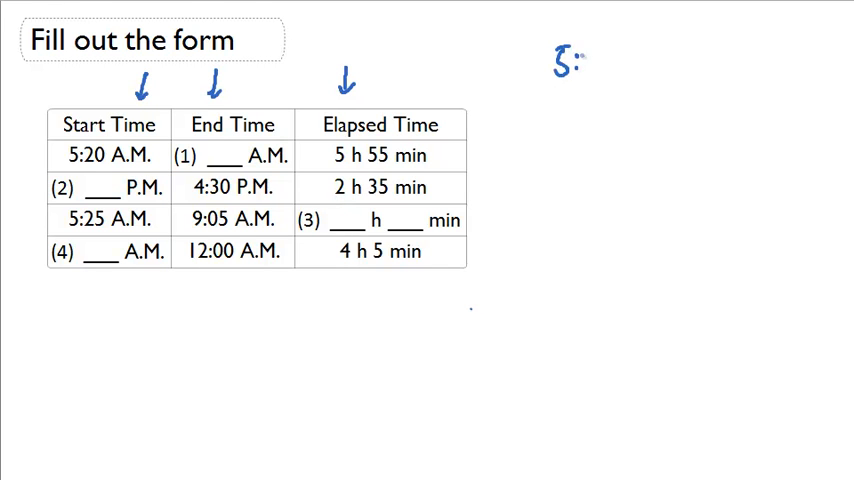
Work out 5:20 + 5 h 55 min on the side and fill blank (1) with 11:15 A.M.
text(5:20 5h 5)
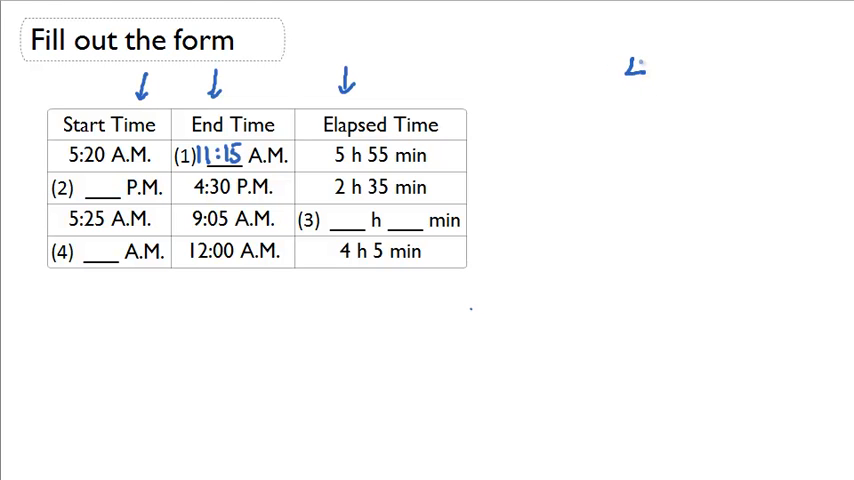
Work the subtraction 4:30 − 2:35 on the side and write 1:55 in blank (2).
text(4:30)
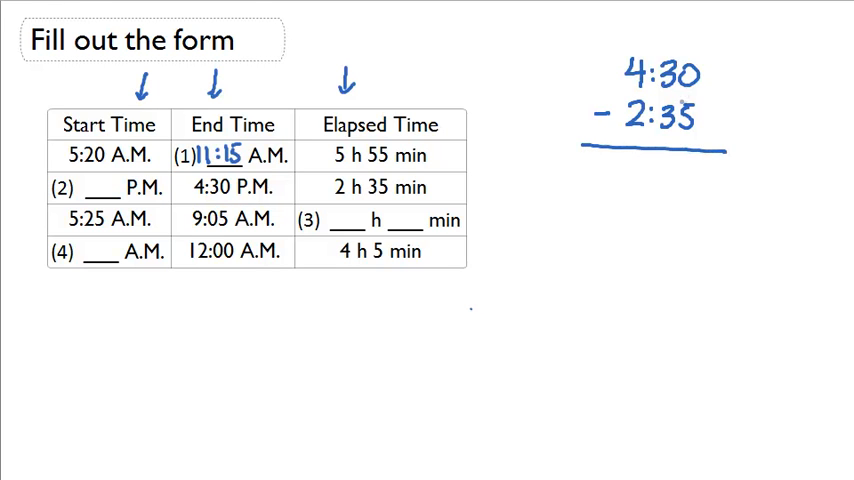
text(3 90)
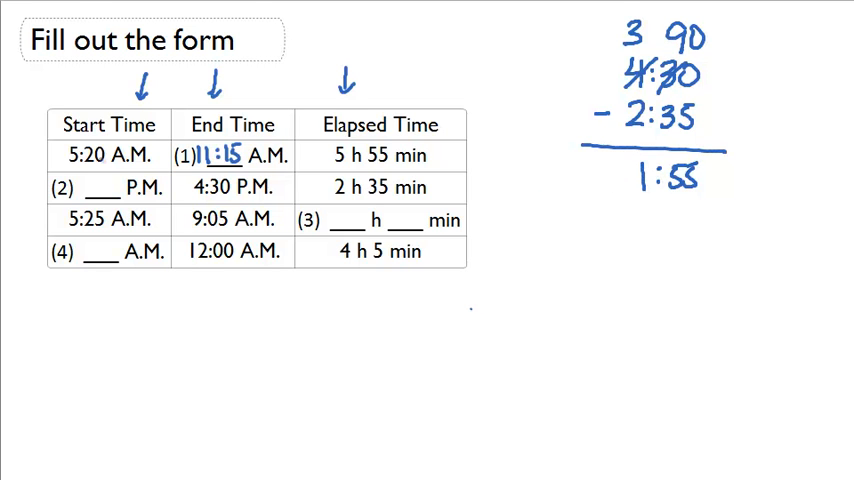
text(1:)
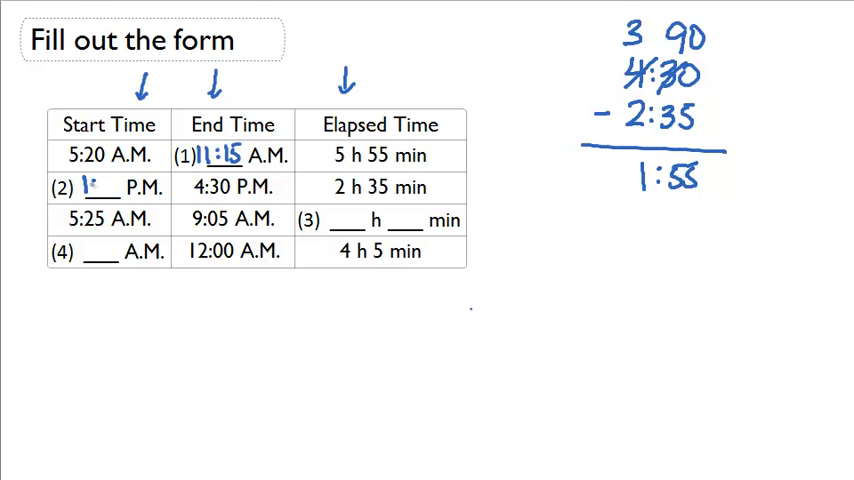
text(1:55)
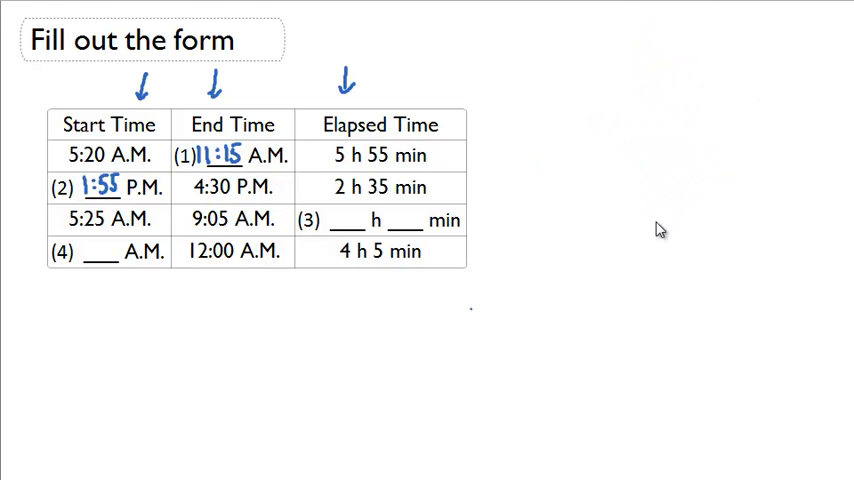
Work 9:05 − 5:25 on the side and fill blank (3) with 3 h 40 min.
text(9:05)
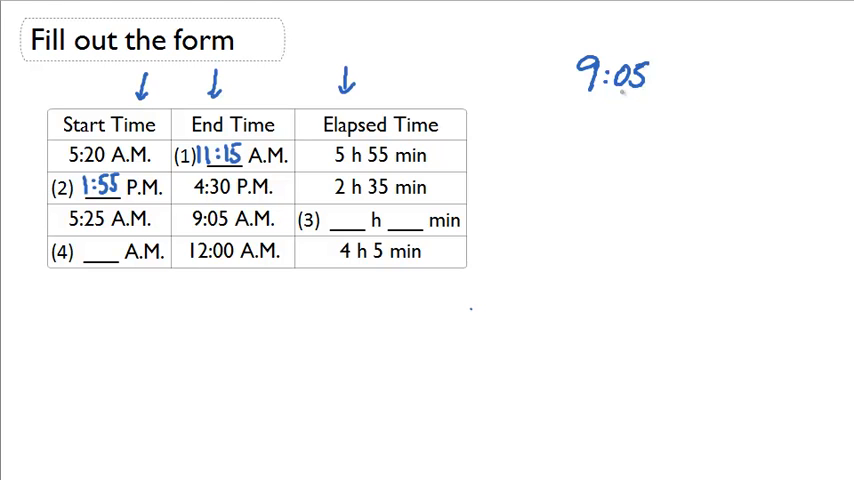
text(5:25)
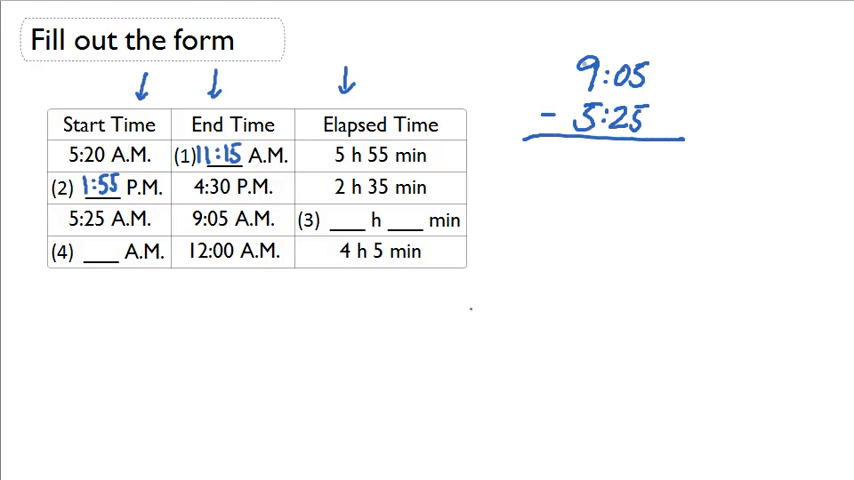
text(8)
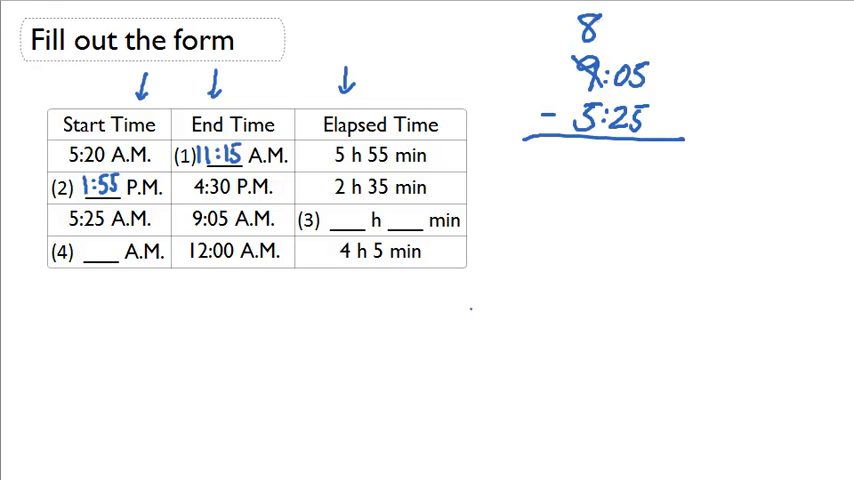
text(3:40)
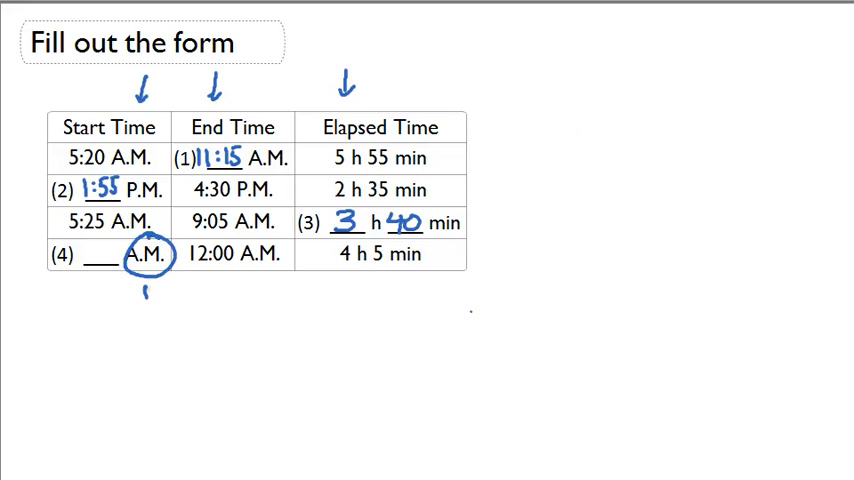
Mark PM beside the circled A.M. and set up the subtraction 12:00 − 4:05.
text(PM)
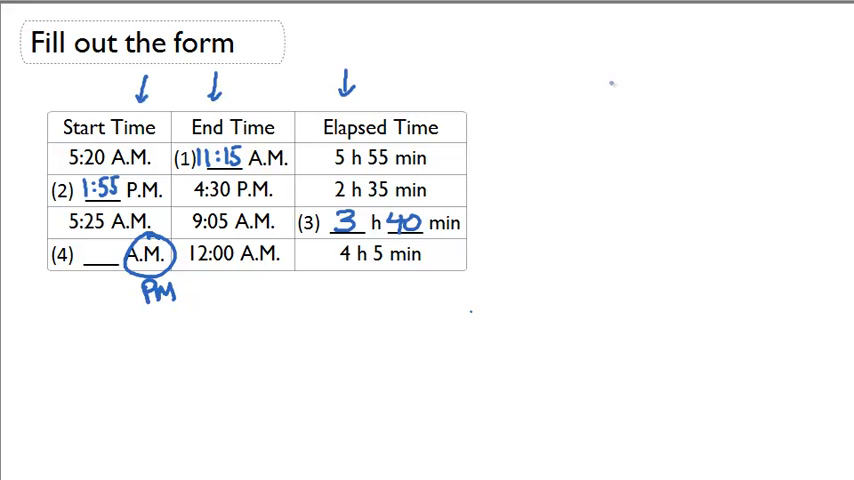
click(604, 98)
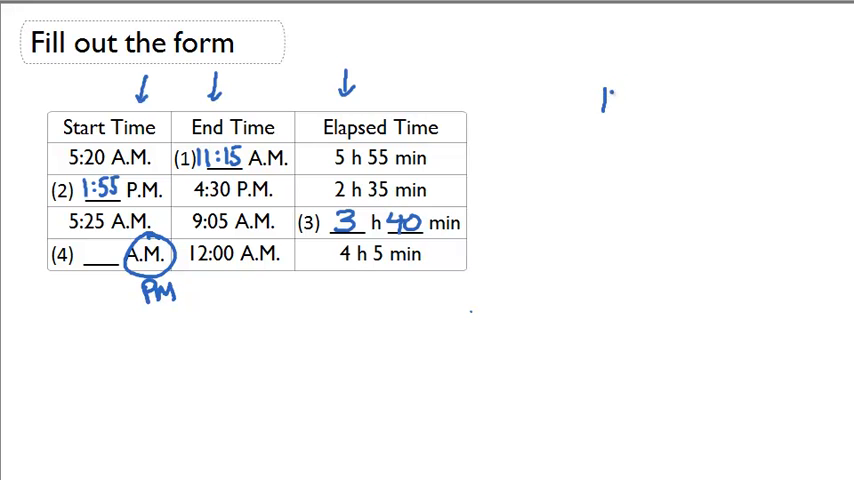
text(12:00 AM)
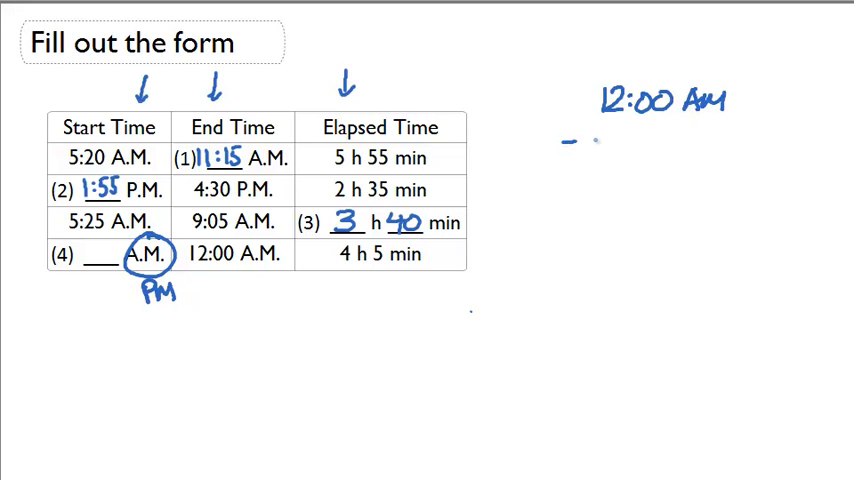
text(4:05)
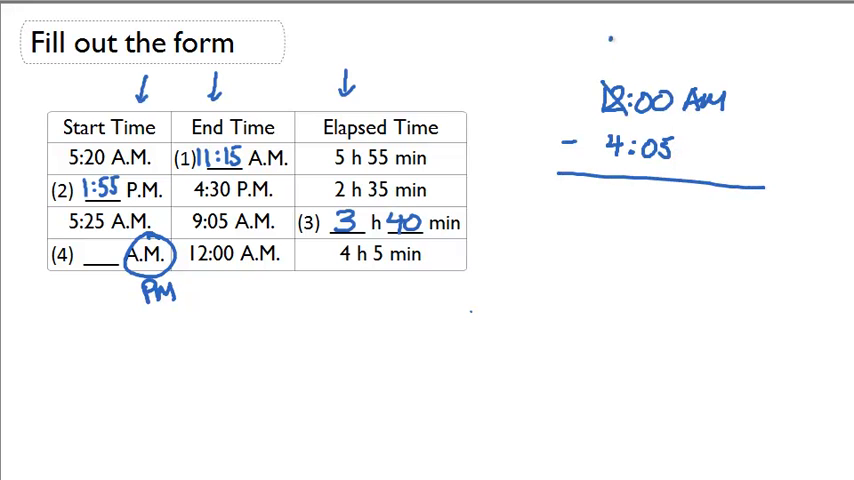
Borrow as 11:60, finish 12:00 − 4:05 = 7:55 pm, and write 7:55 in blank (4).
text(11 60)
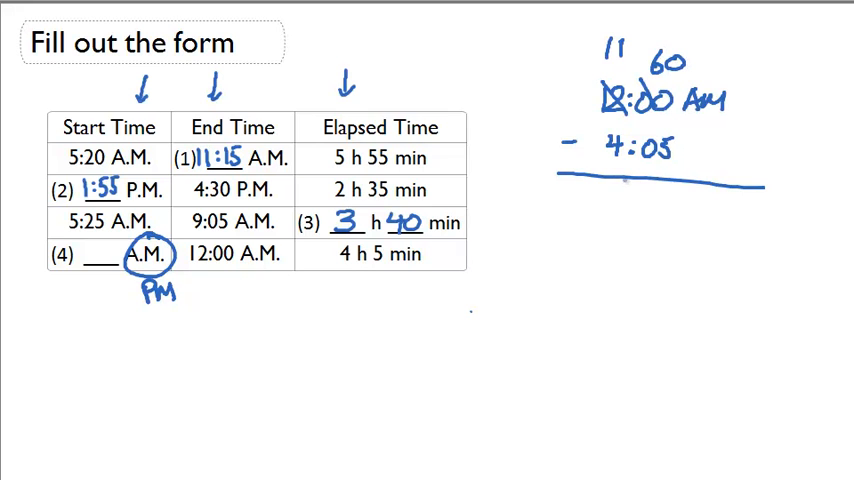
text(:55)
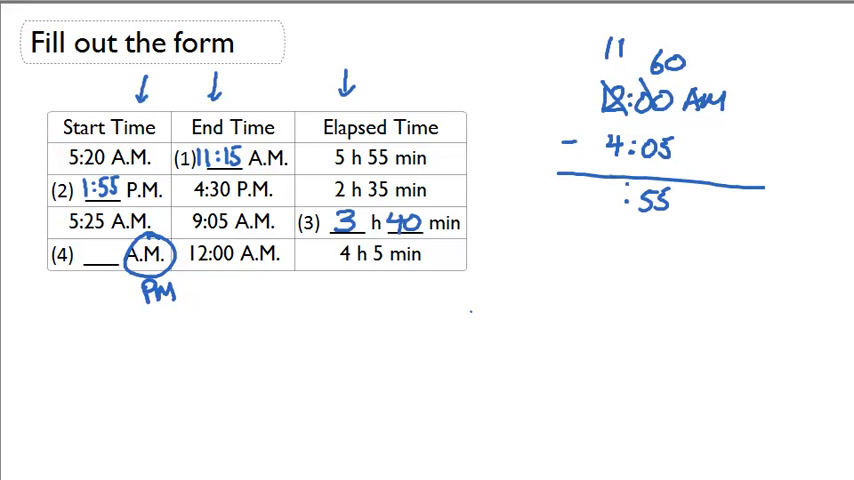
text(7:55p)
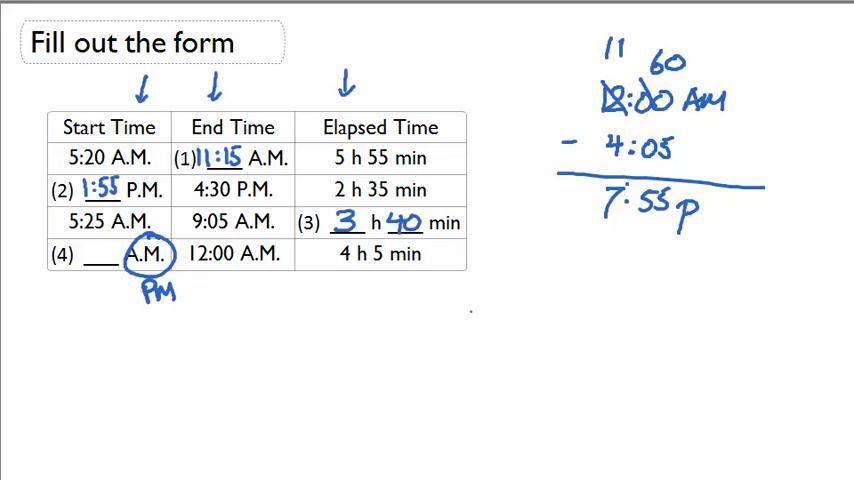
text(m)
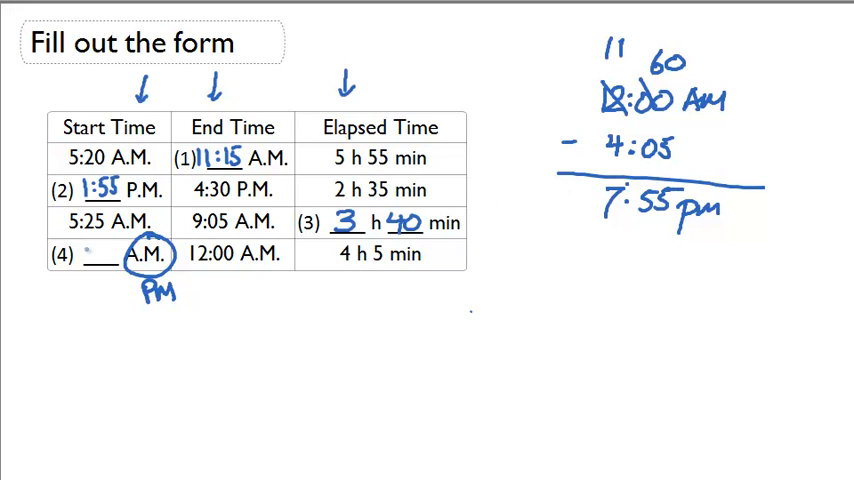
text(7:55)
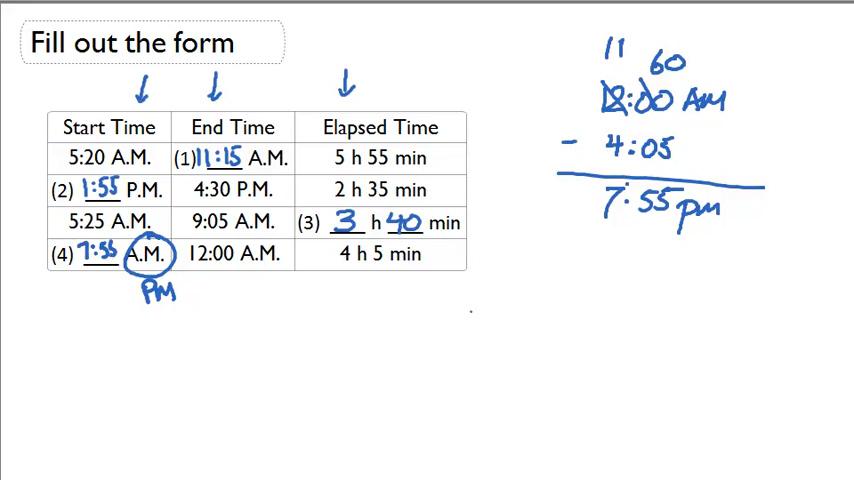